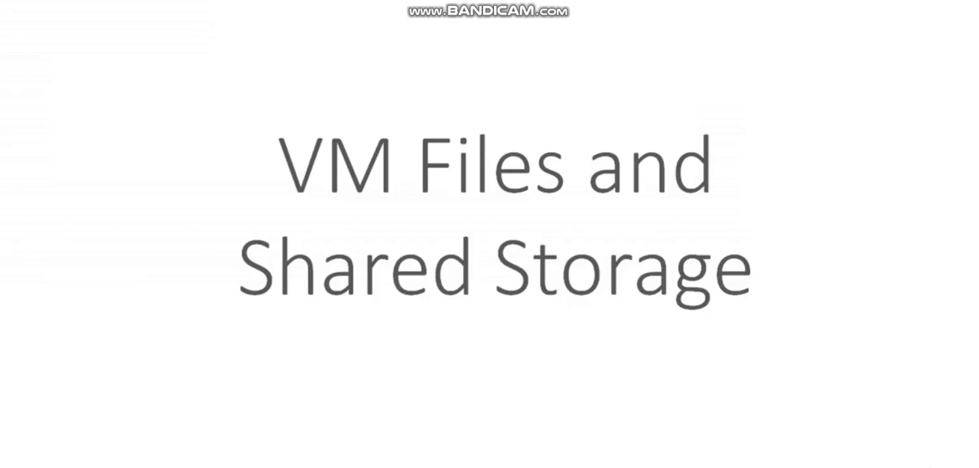
- Advance to the VM Files and Live State diagram slide
key("Right")
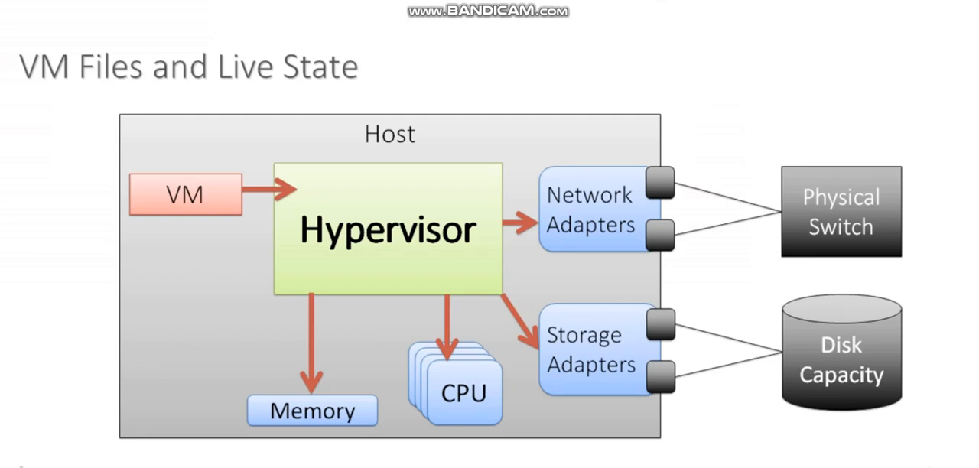
mouse_move(949, 445)
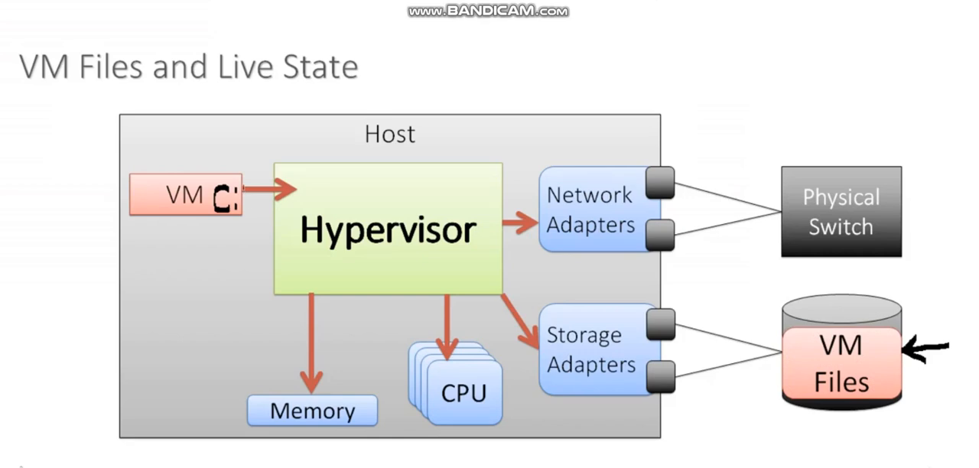
- Draw the data path from C: through the Hypervisor and Storage Adapters into VM Files
left_click_drag(243, 189, 365, 207)
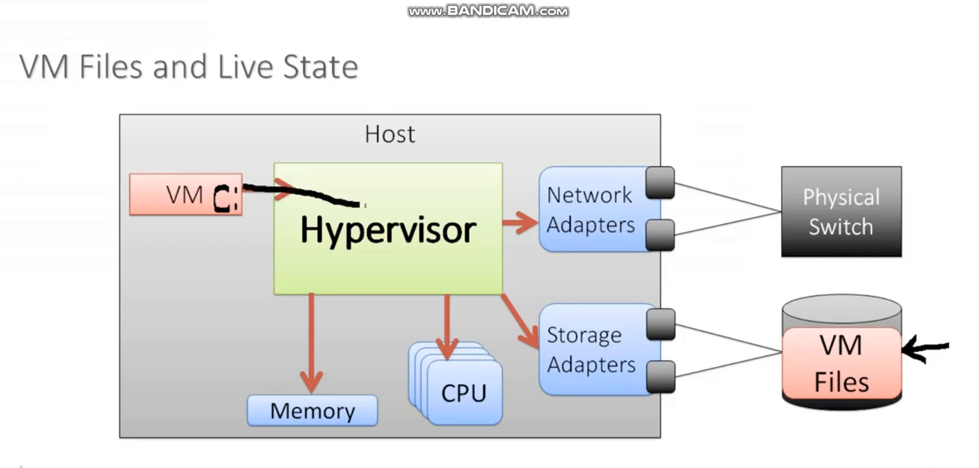
left_click_drag(359, 206, 535, 348)
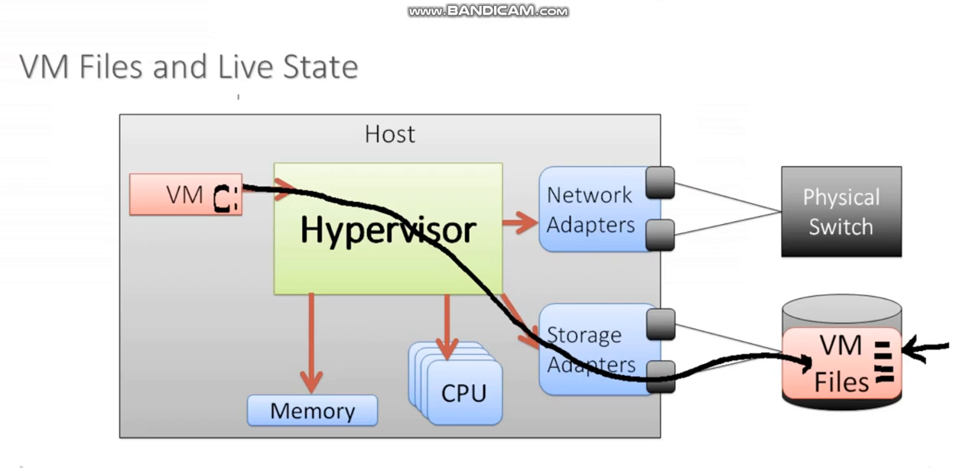
- Underline 'Live State' in the title and the Host label
left_click_drag(221, 95, 354, 95)
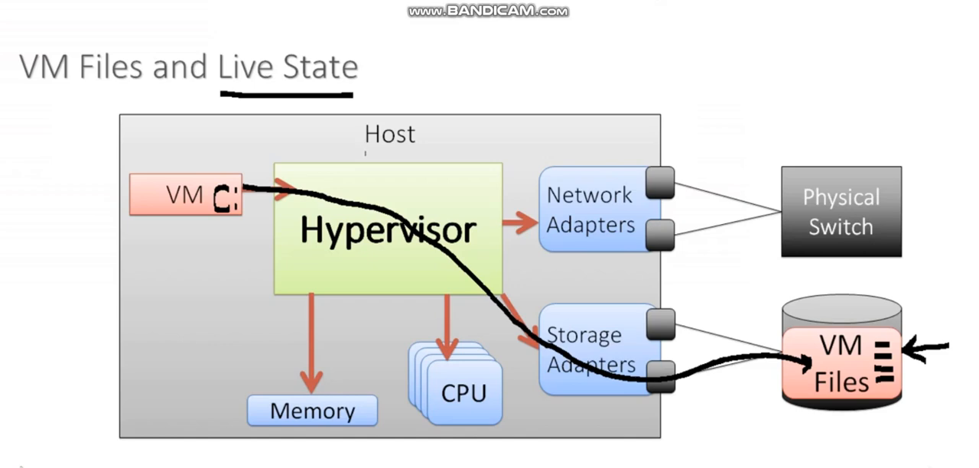
left_click_drag(367, 154, 424, 154)
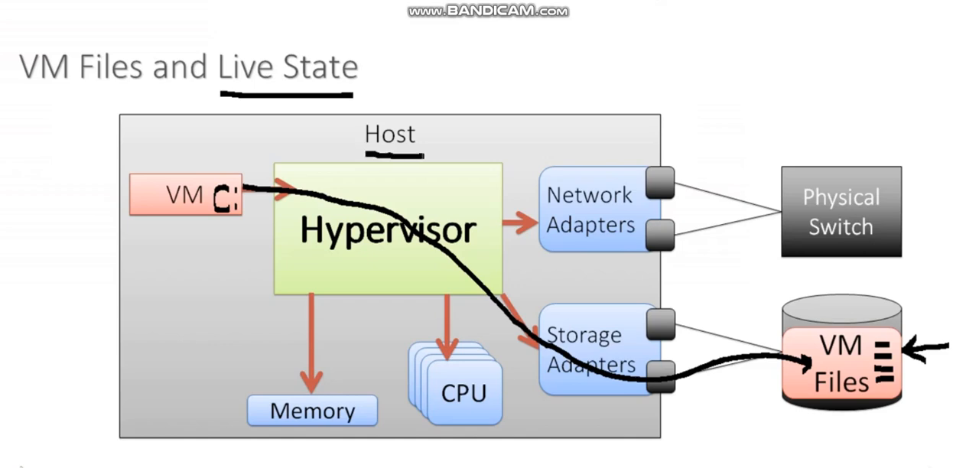